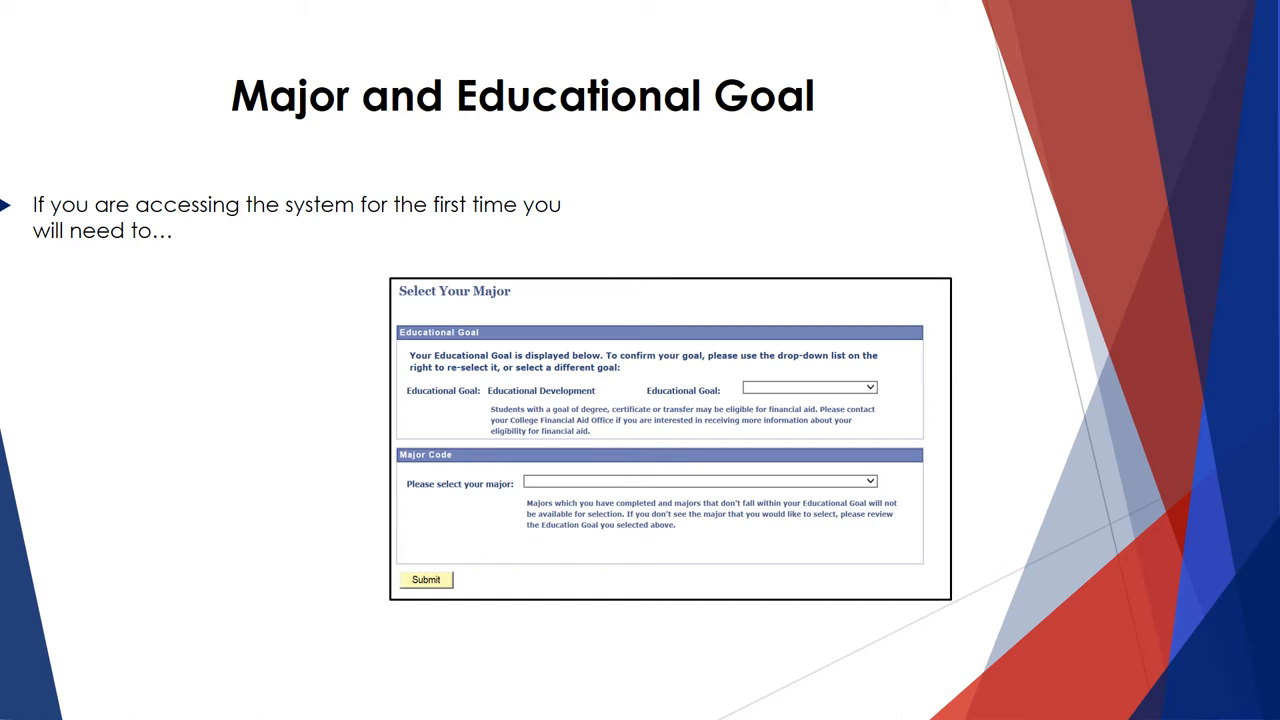
Advance the slideshow to the 'Click on Enroll-Add or Drop Classes' slide.
{"action": "left_click", "coordinate": [700, 482]}
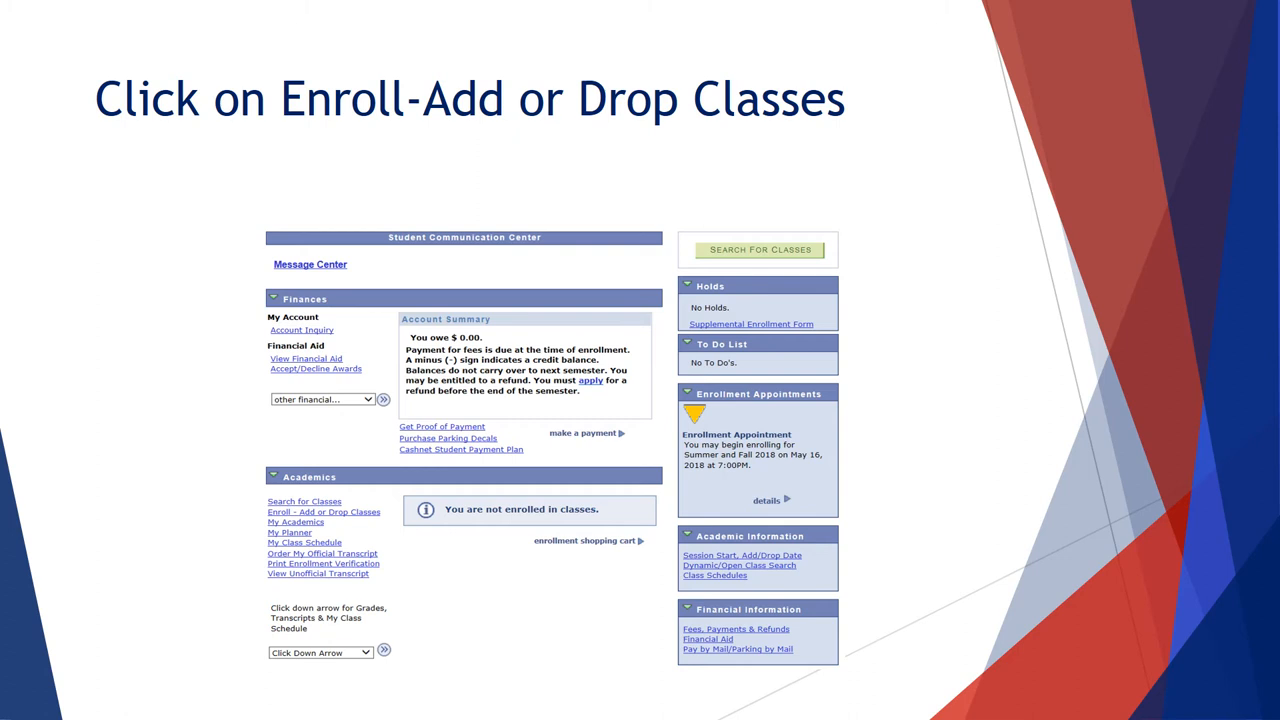
Reveal the highlight around the enrollment link, then advance to the Select a term slide.
{"action": "left_click", "coordinate": [324, 512]}
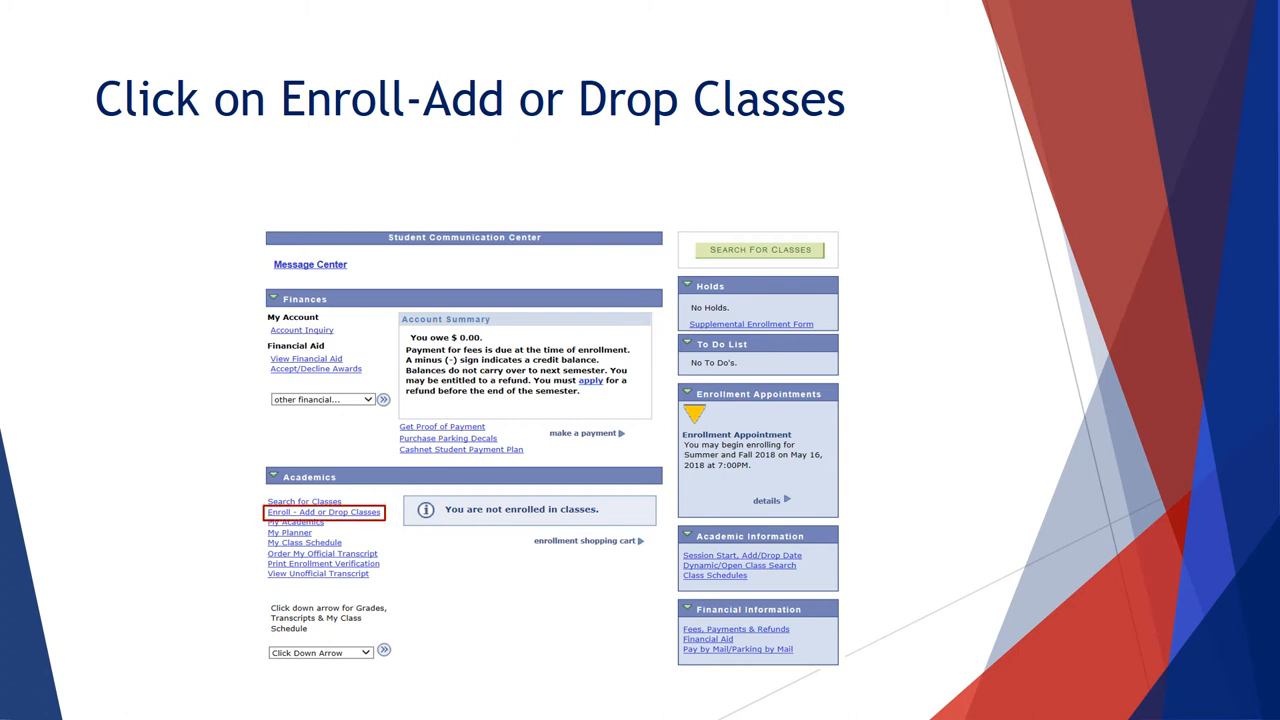
{"action": "left_click", "coordinate": [324, 512]}
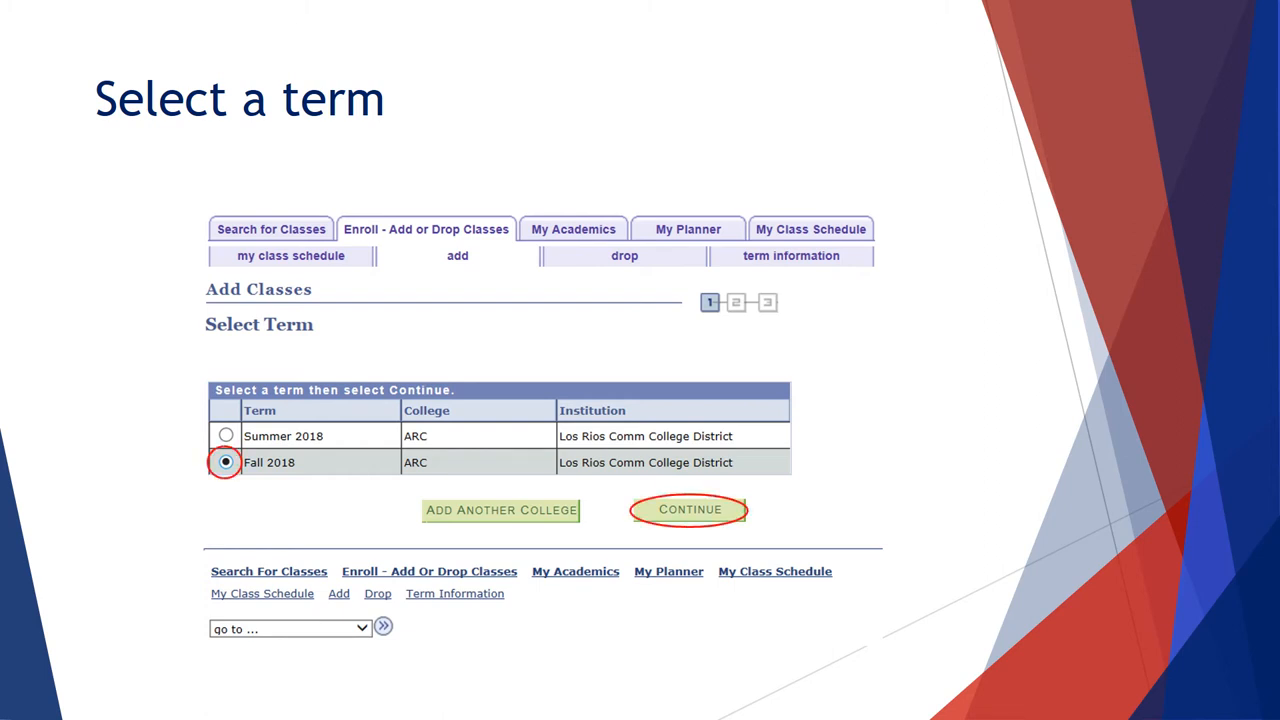
Advance the slideshow to the Narrow your search options slide.
{"action": "left_click", "coordinate": [688, 510]}
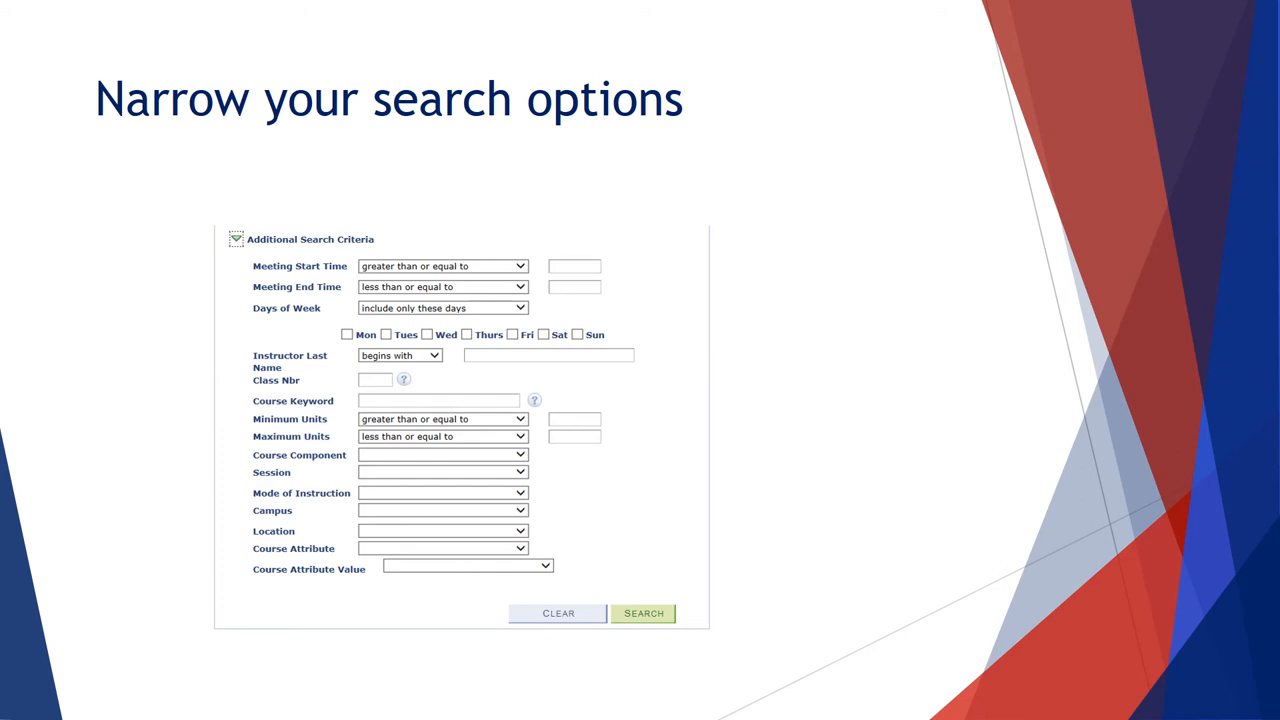
Advance through List of Available Classes and Class Discription to the Your Shopping Cart slide.
{"action": "left_click", "coordinate": [644, 612]}
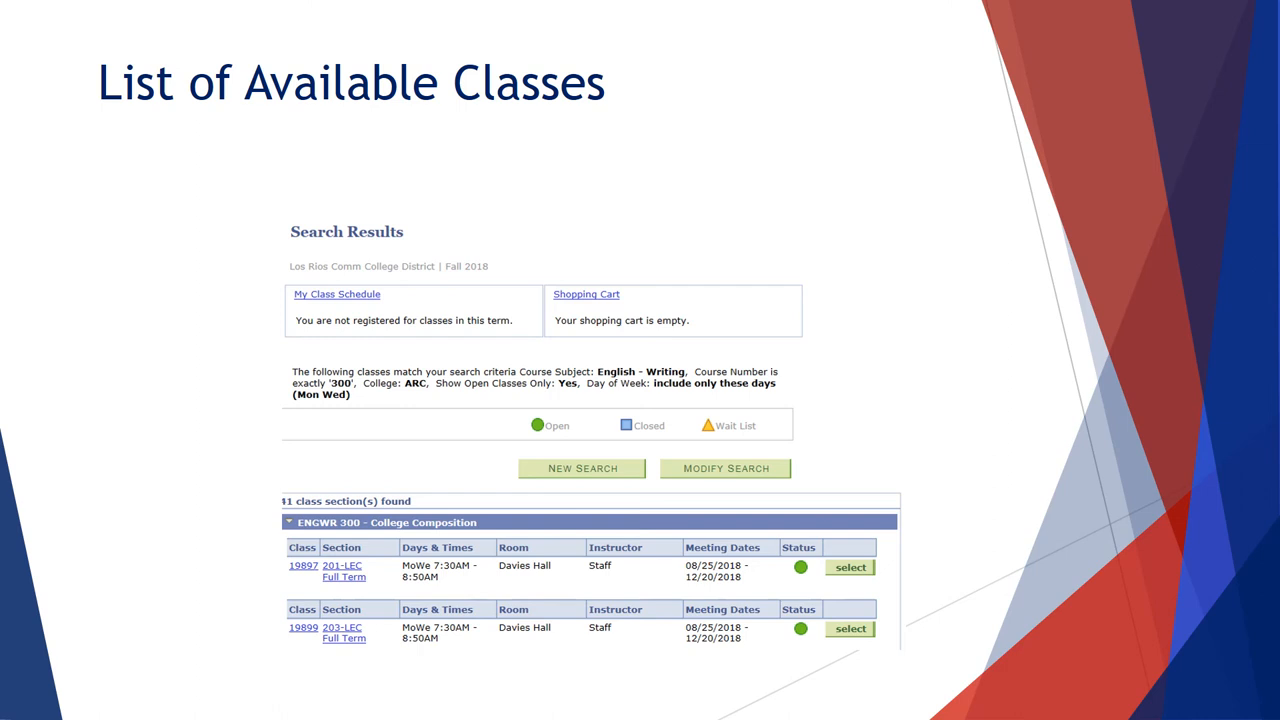
{"action": "left_click", "coordinate": [848, 568]}
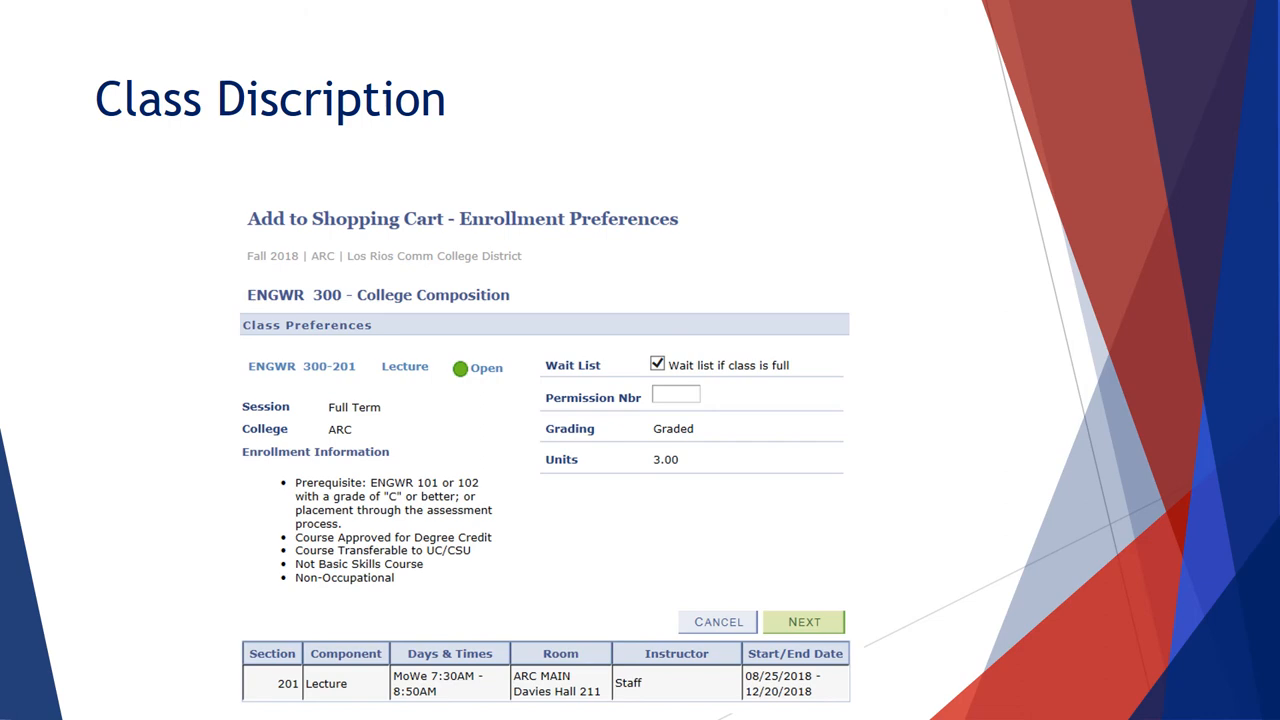
{"action": "left_click", "coordinate": [804, 620]}
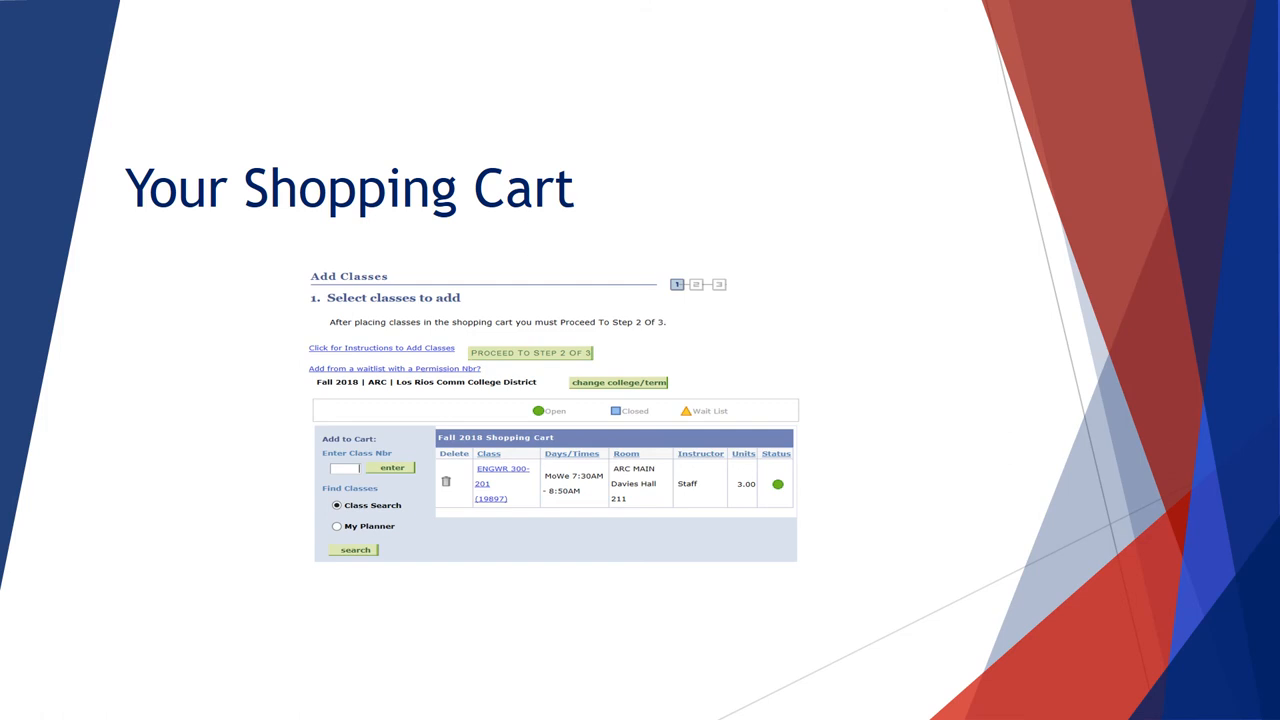
Advance the slideshow to the Final Enrollment Step slide.
{"action": "left_click", "coordinate": [530, 352]}
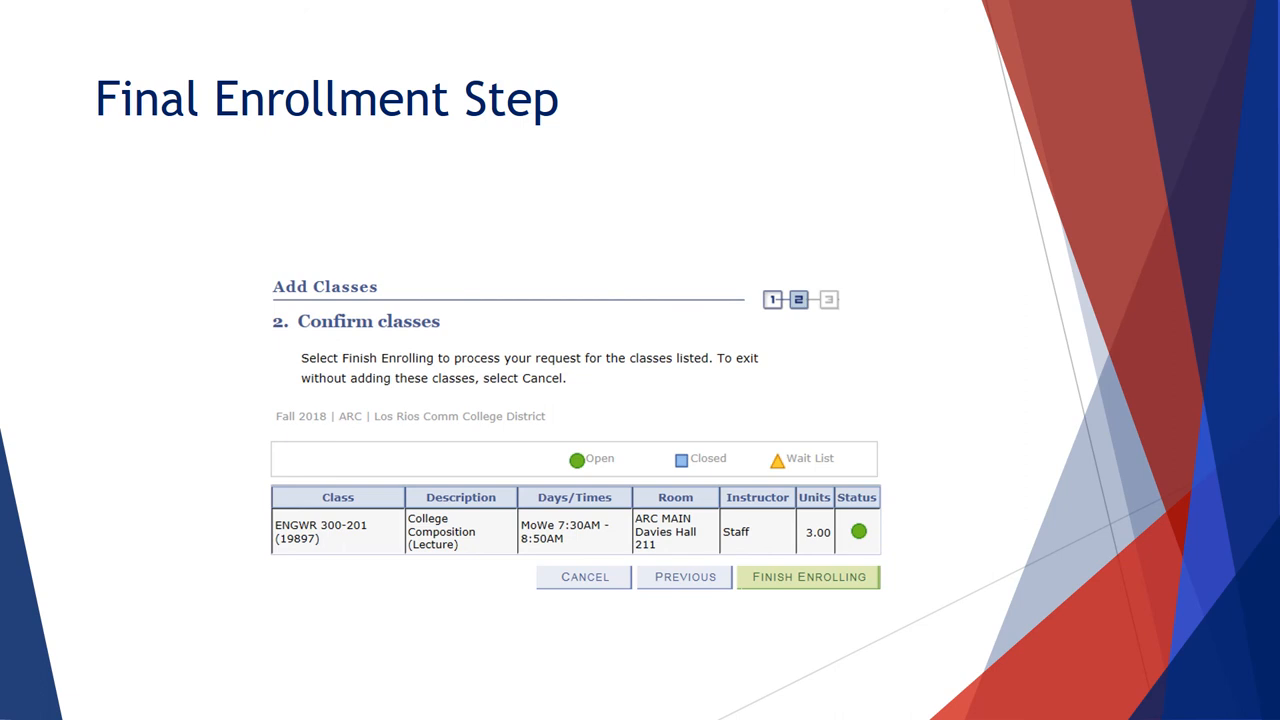
Advance through the Enrollment Error Message slide to the final Fee Payment slide.
{"action": "left_click", "coordinate": [808, 576]}
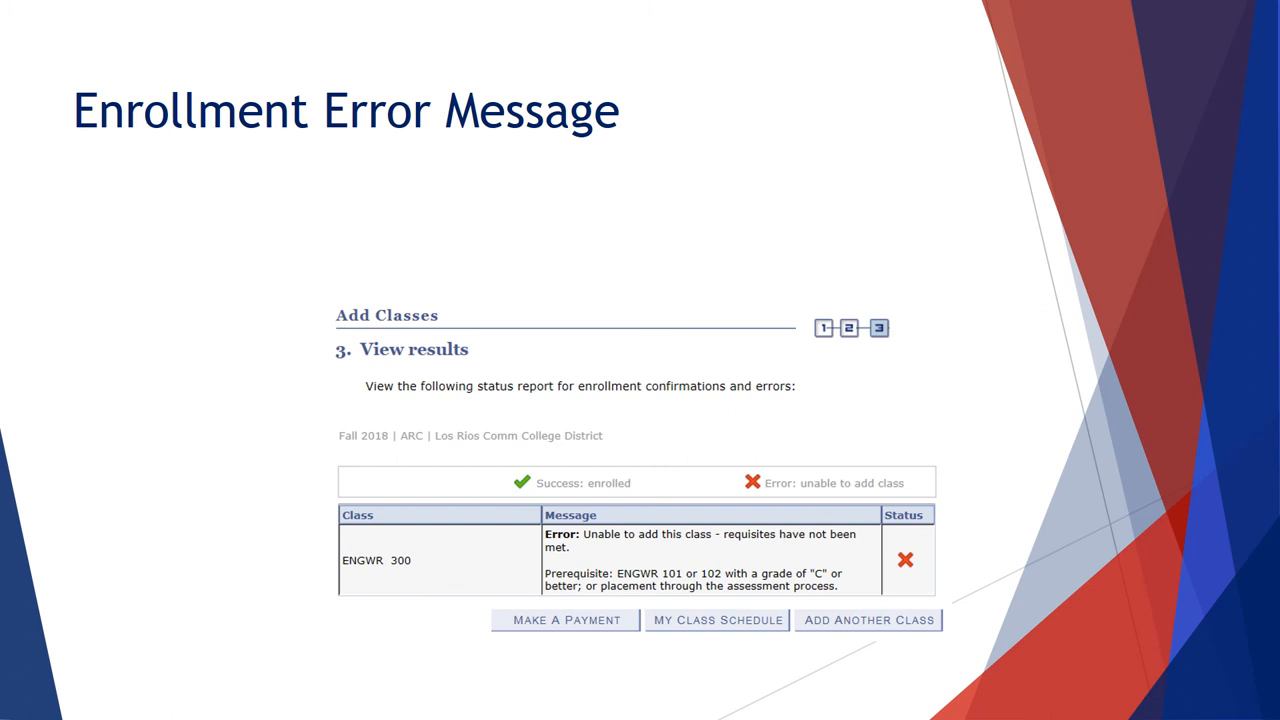
{"action": "key", "text": "Right"}
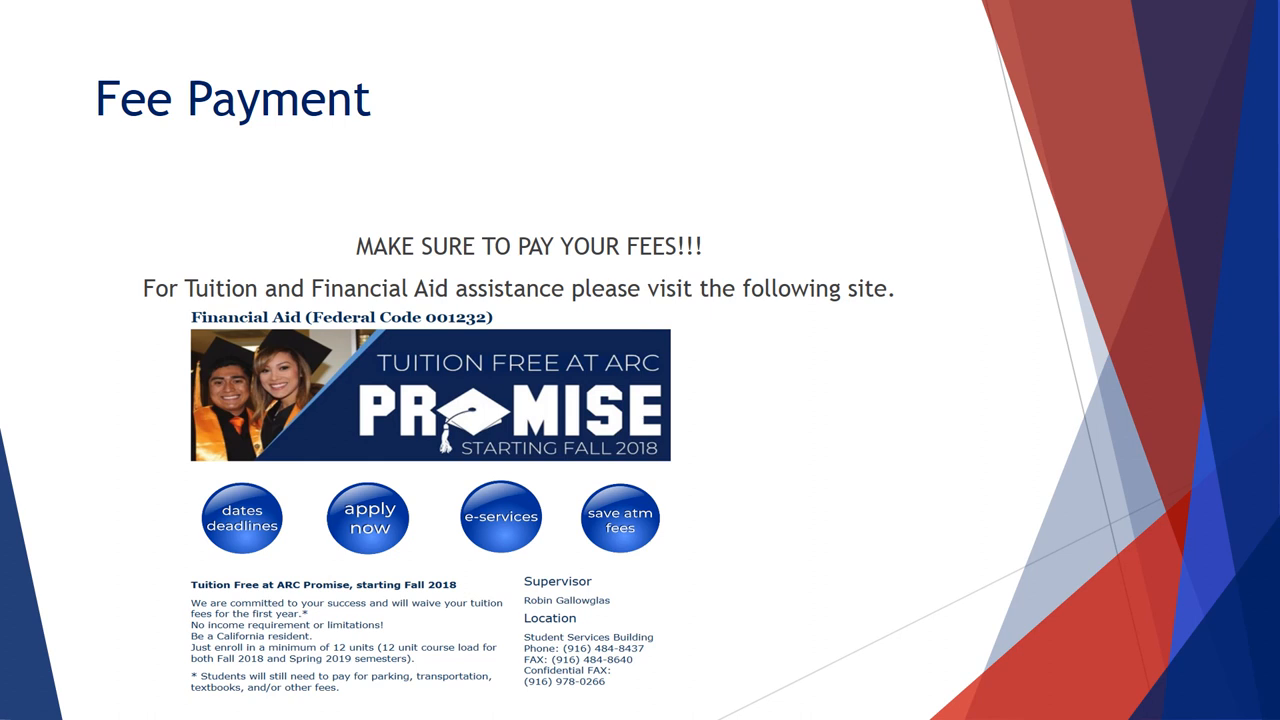